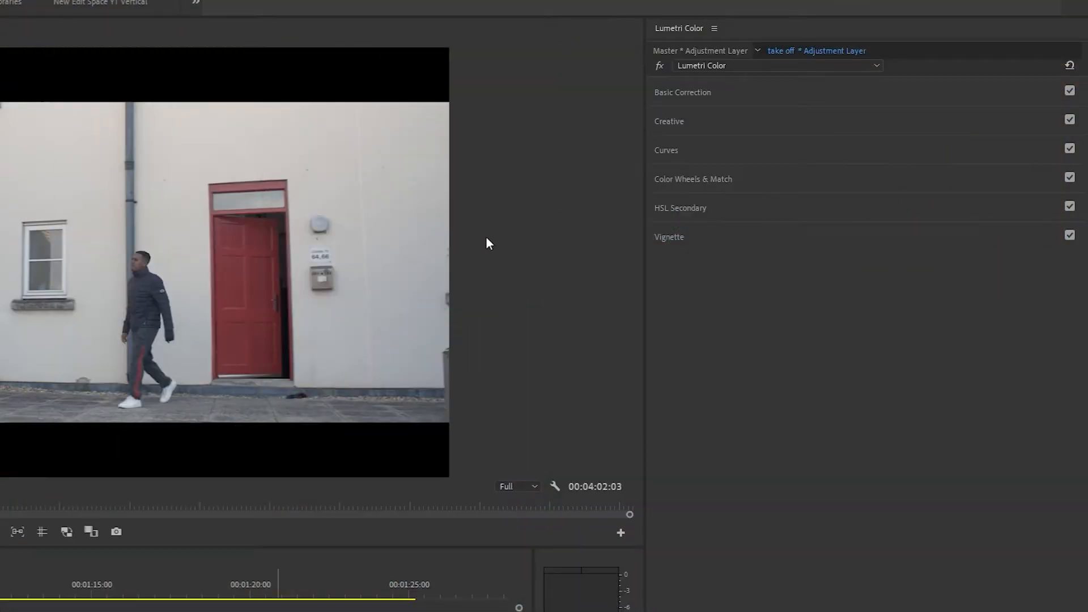
{"action": "mouse_move", "coordinate": [505, 93]}
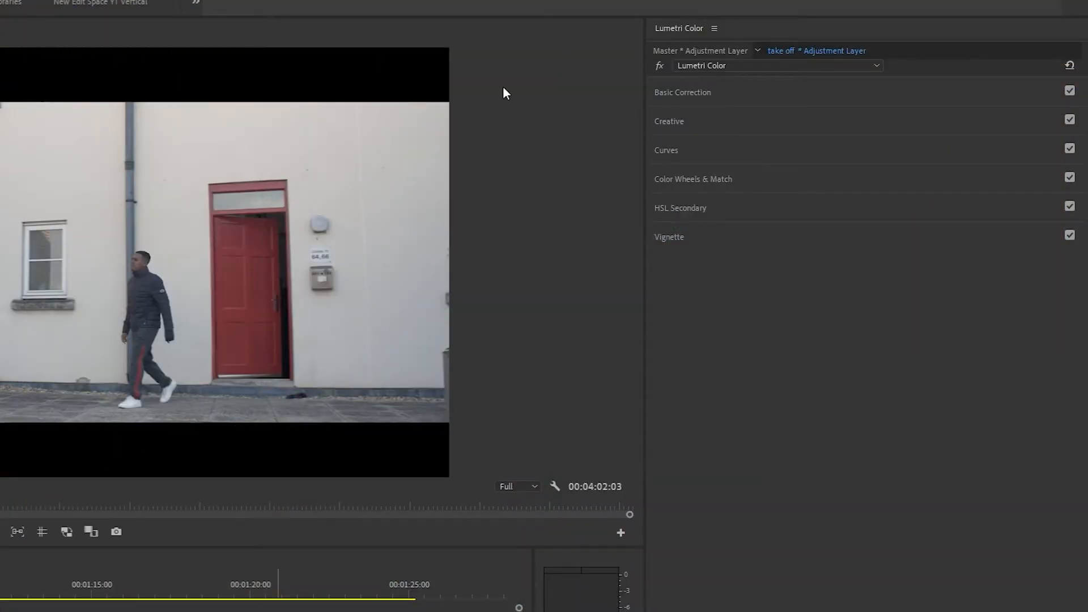
Expand Lumetri Color's Creative section and show the Look dropdown of installed looks
{"action": "left_click", "coordinate": [669, 121]}
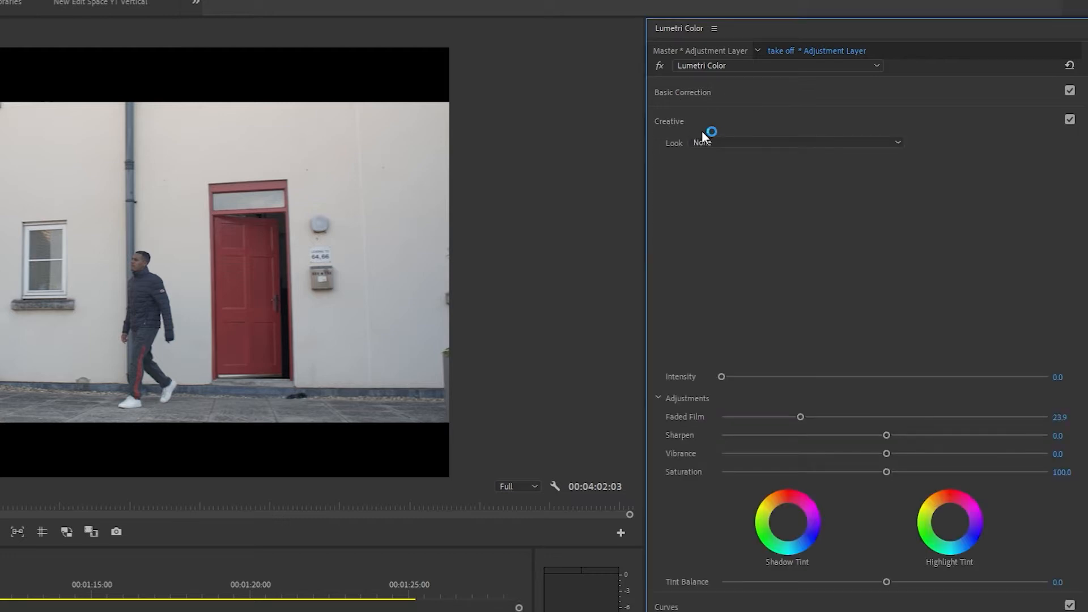
{"action": "left_click", "coordinate": [796, 143]}
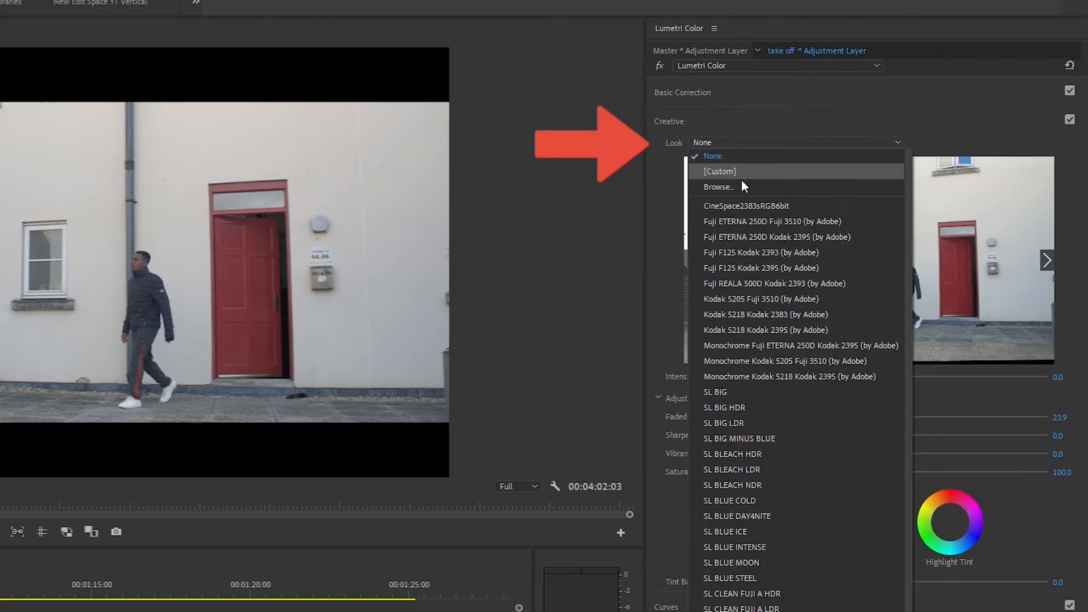
{"action": "left_click", "coordinate": [718, 187]}
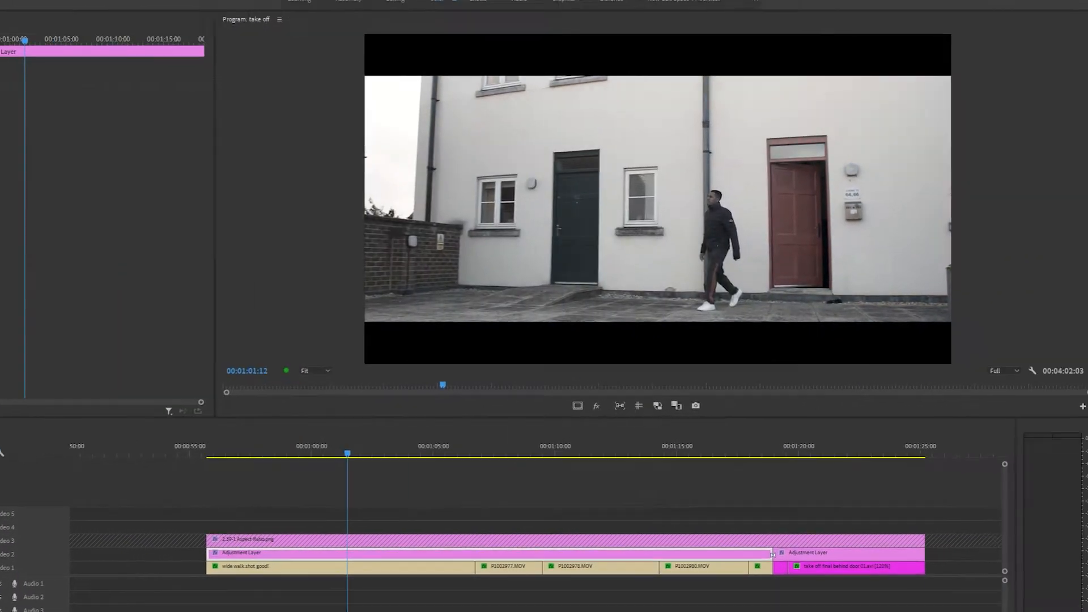
Raise the B-7000-STD look's Intensity to 71.1 and browse the Look list again
{"action": "left_click", "coordinate": [82, 6]}
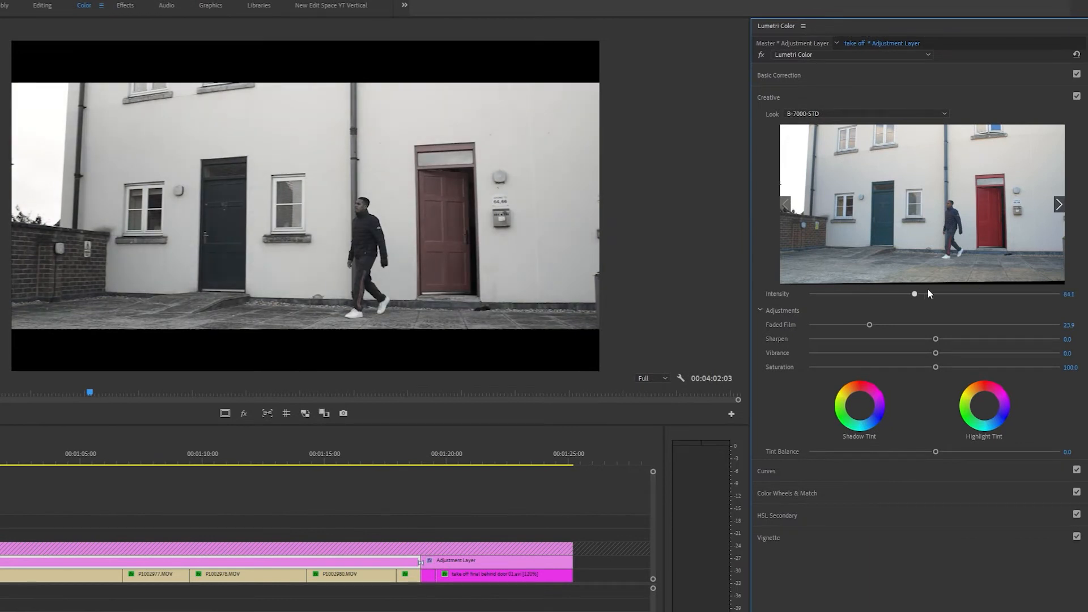
{"action": "left_click_drag", "start_coordinate": [915, 294], "coordinate": [898, 294]}
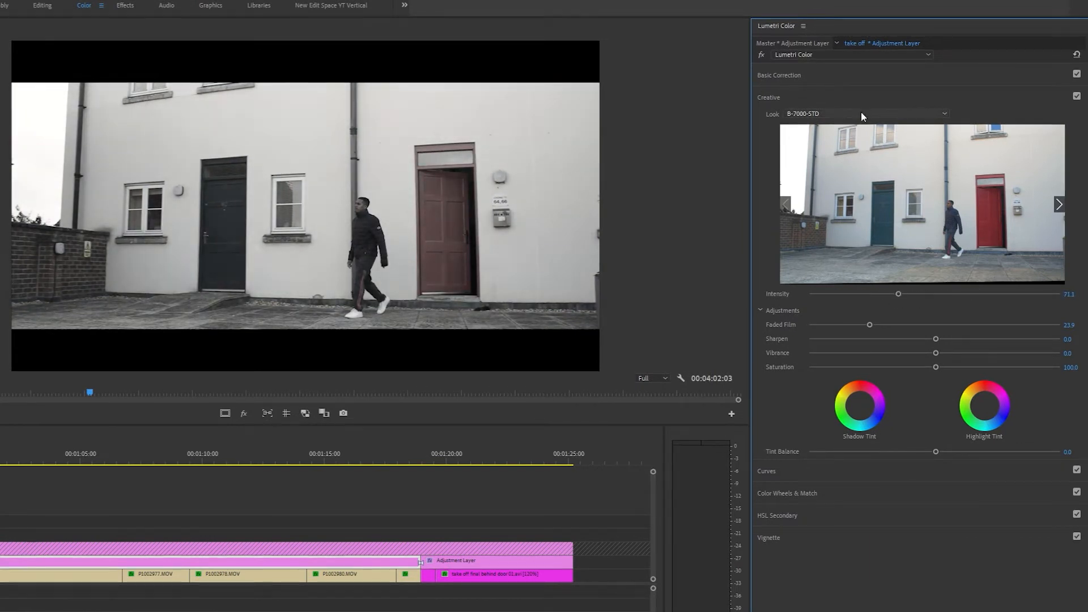
{"action": "left_click", "coordinate": [943, 113]}
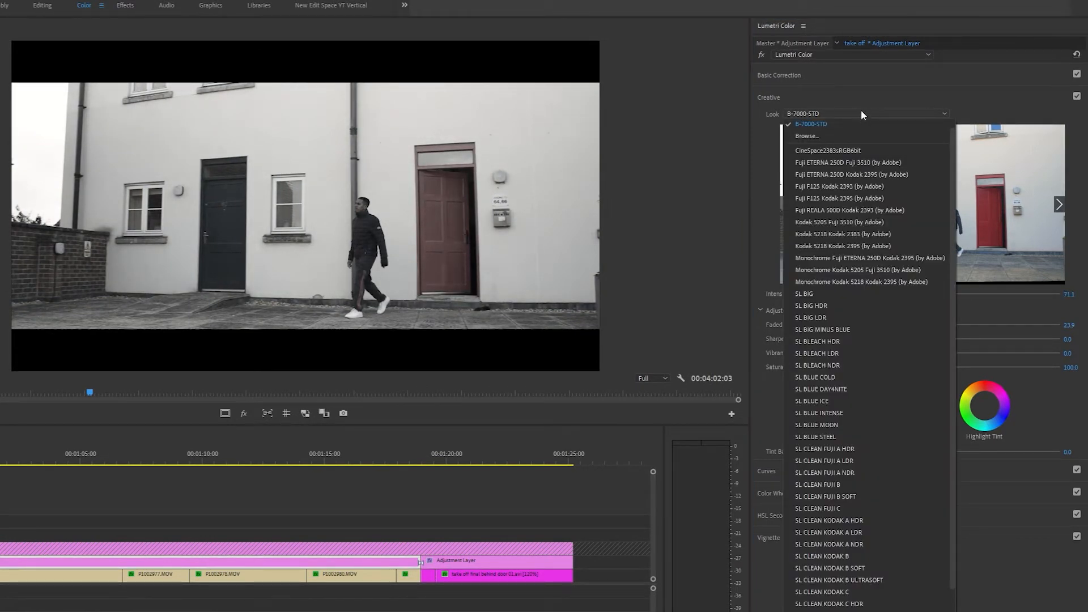
{"action": "mouse_move", "coordinate": [861, 136]}
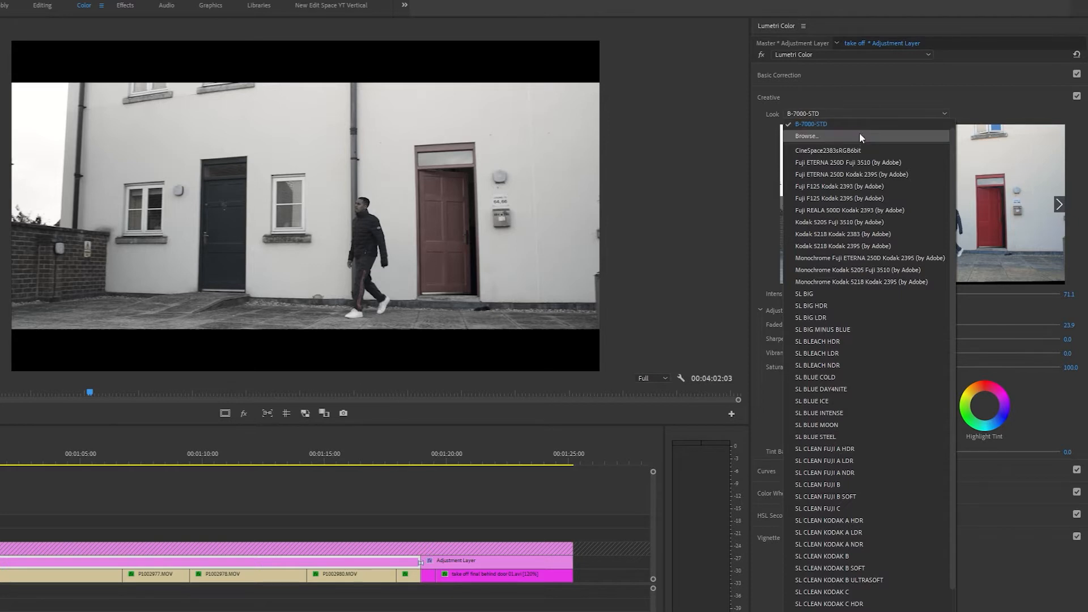
{"action": "left_click", "coordinate": [811, 123]}
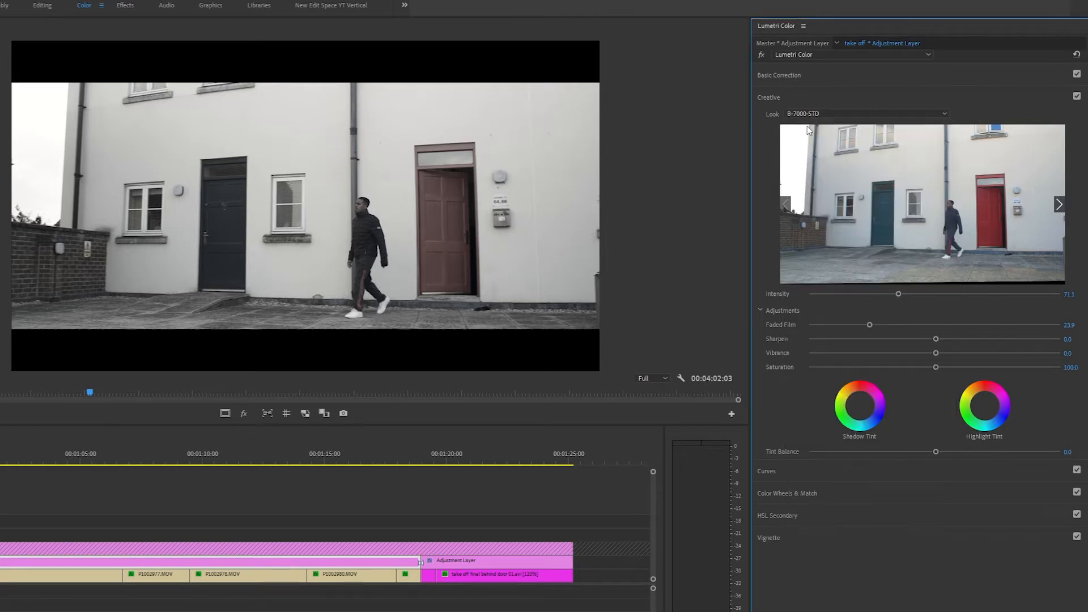
{"action": "mouse_move", "coordinate": [709, 166]}
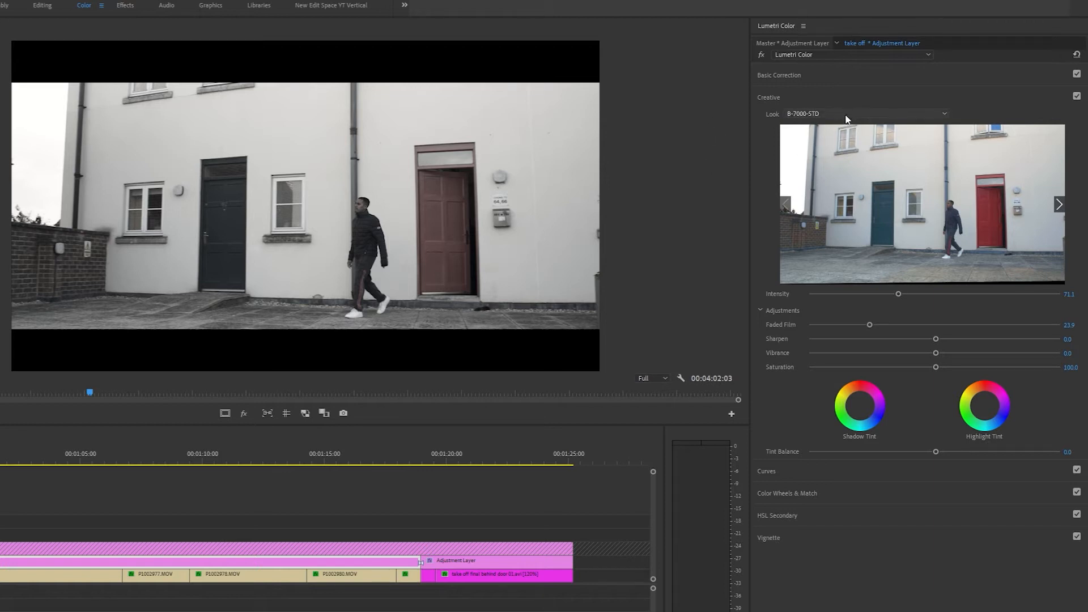
{"action": "left_click", "coordinate": [943, 113]}
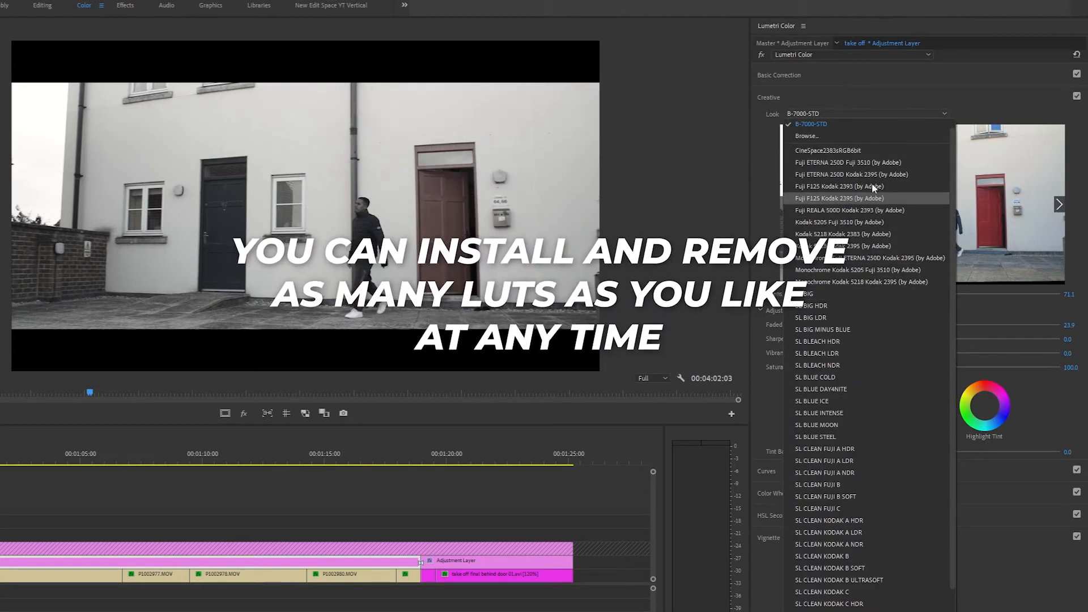
{"action": "mouse_move", "coordinate": [866, 270]}
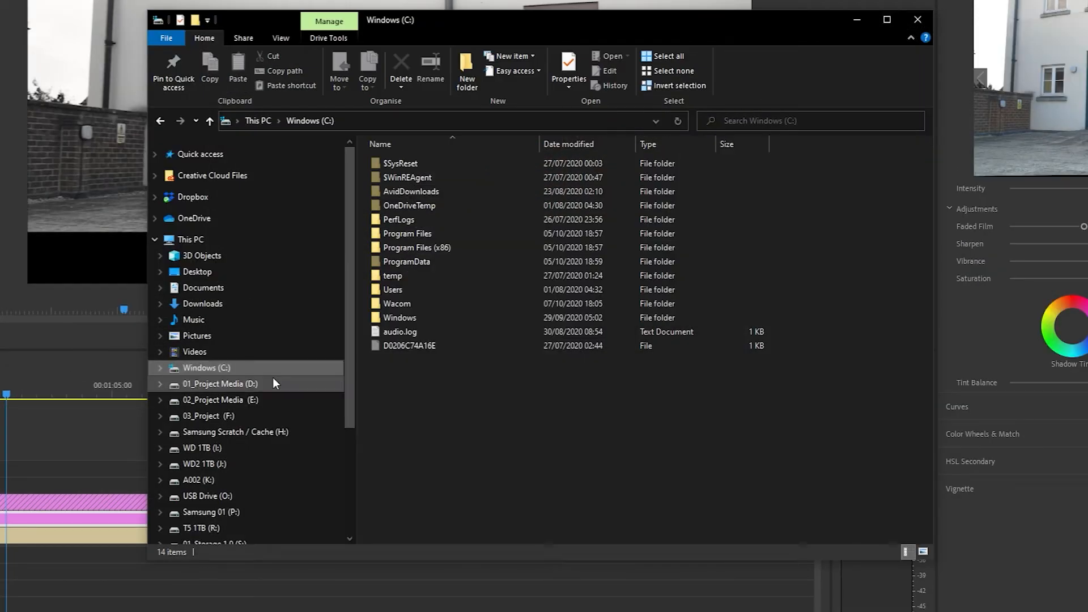
{"action": "mouse_move", "coordinate": [220, 372]}
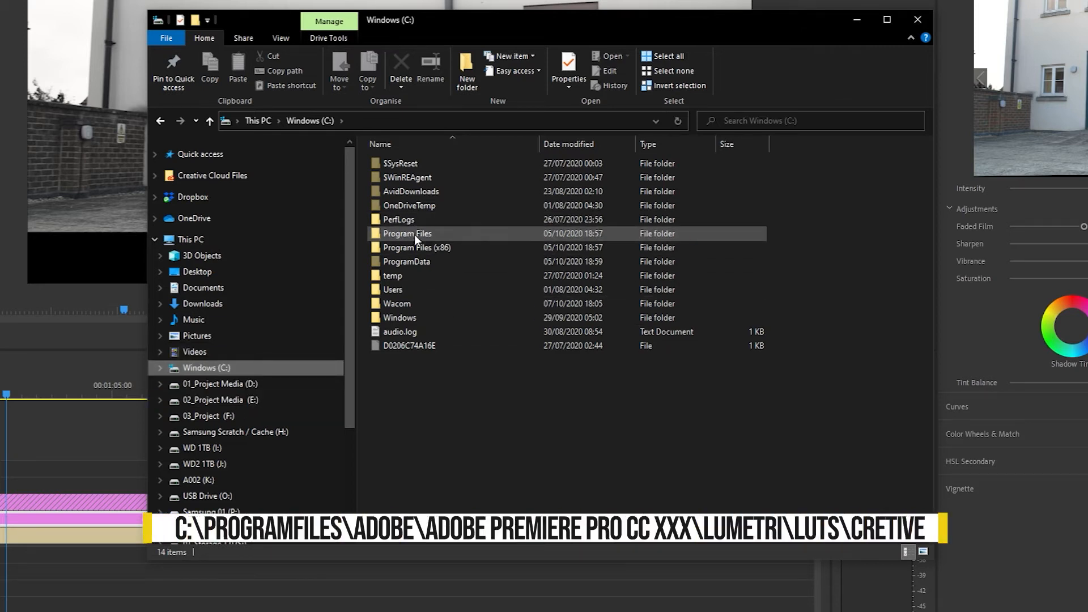
Navigate Program Files > Adobe Premiere Pro 2020 > Lumetri > LUTs > Creative
{"action": "double_click", "coordinate": [406, 234]}
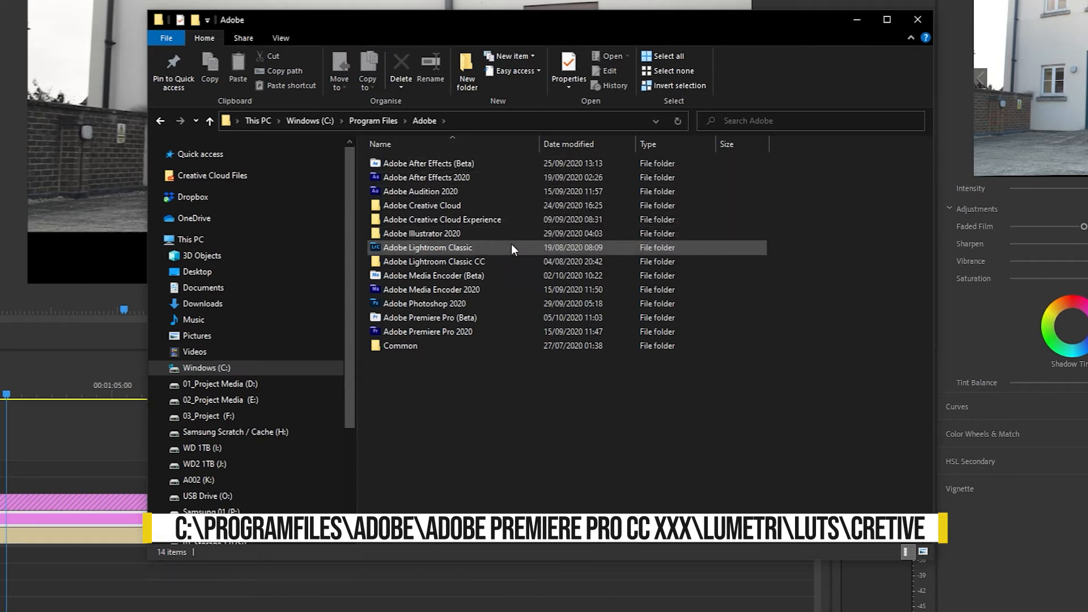
{"action": "double_click", "coordinate": [427, 331]}
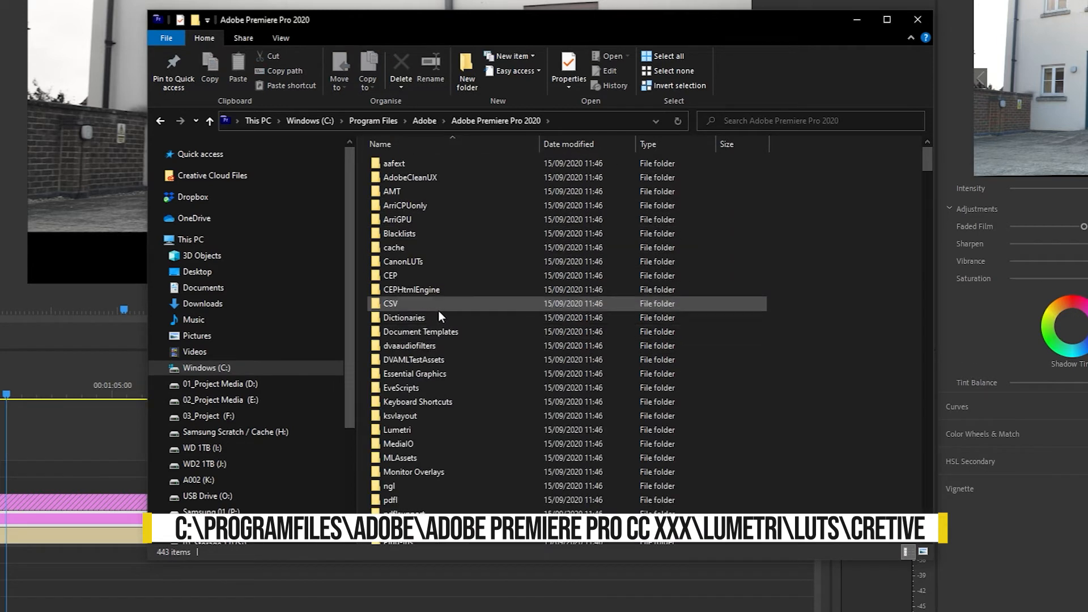
{"action": "double_click", "coordinate": [398, 430]}
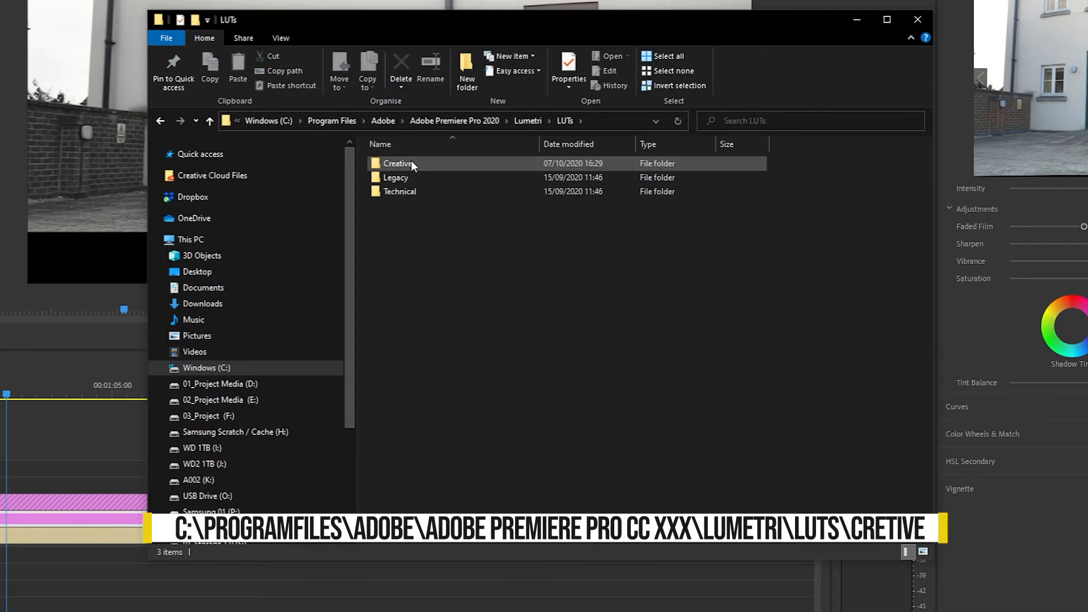
{"action": "double_click", "coordinate": [396, 164]}
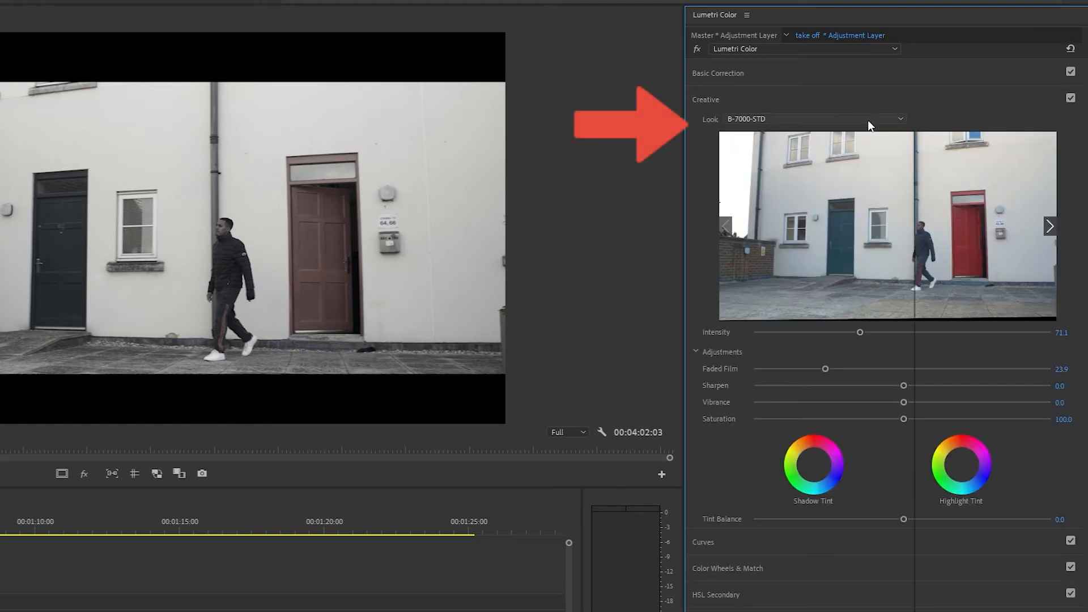
Show the Look list now containing new LUTs like 01-Apocalypto - Standard
{"action": "left_click", "coordinate": [900, 119]}
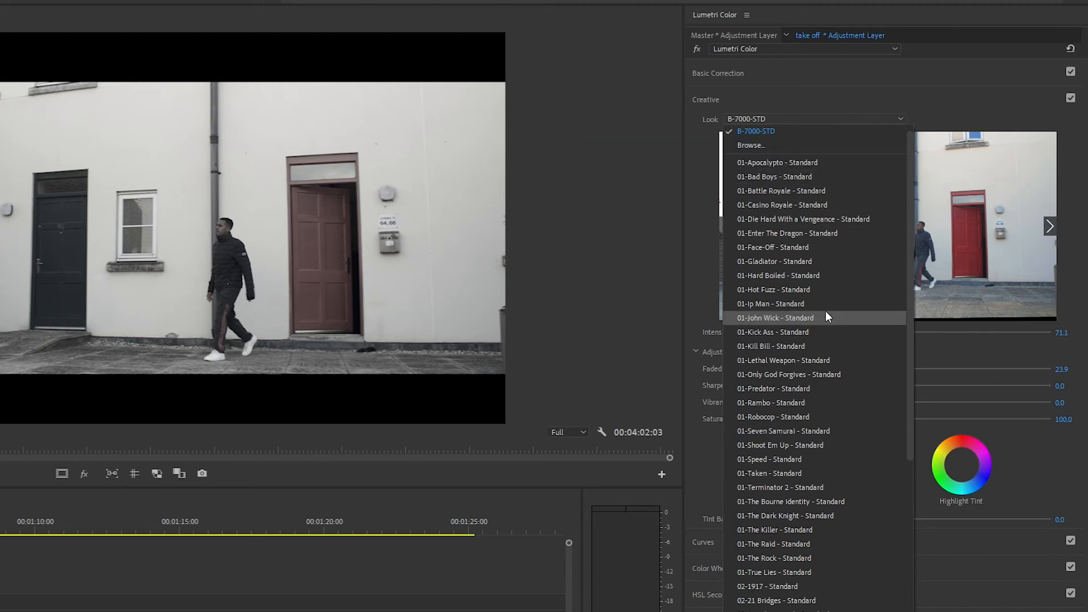
{"action": "scroll", "scroll_direction": "down", "scroll_amount": 3}
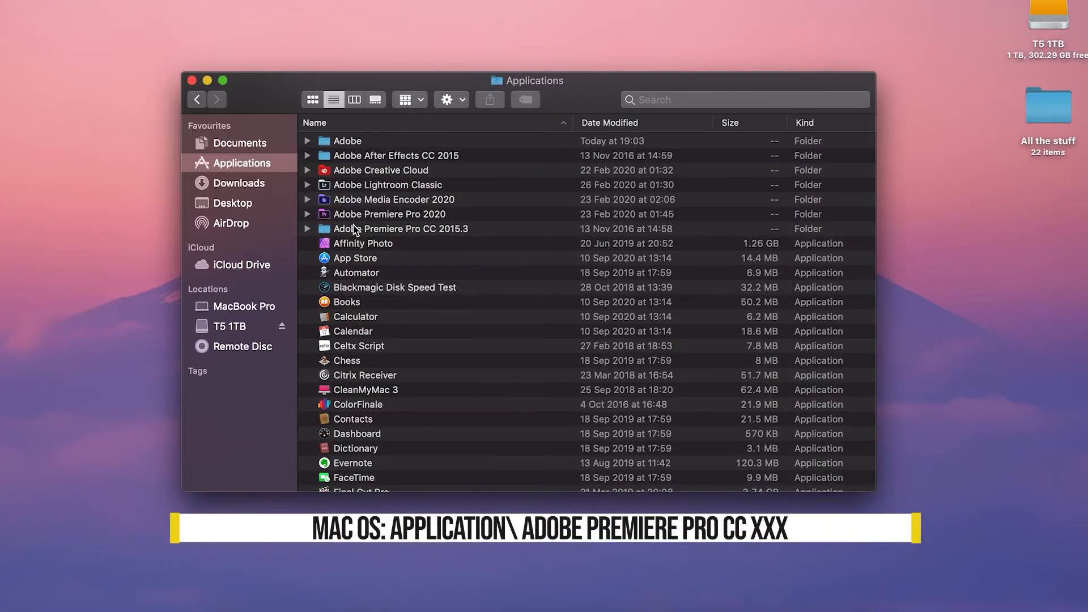
Show Package Contents of the Premiere Pro 2020 app and enter its Contents folder
{"action": "left_click", "coordinate": [390, 214]}
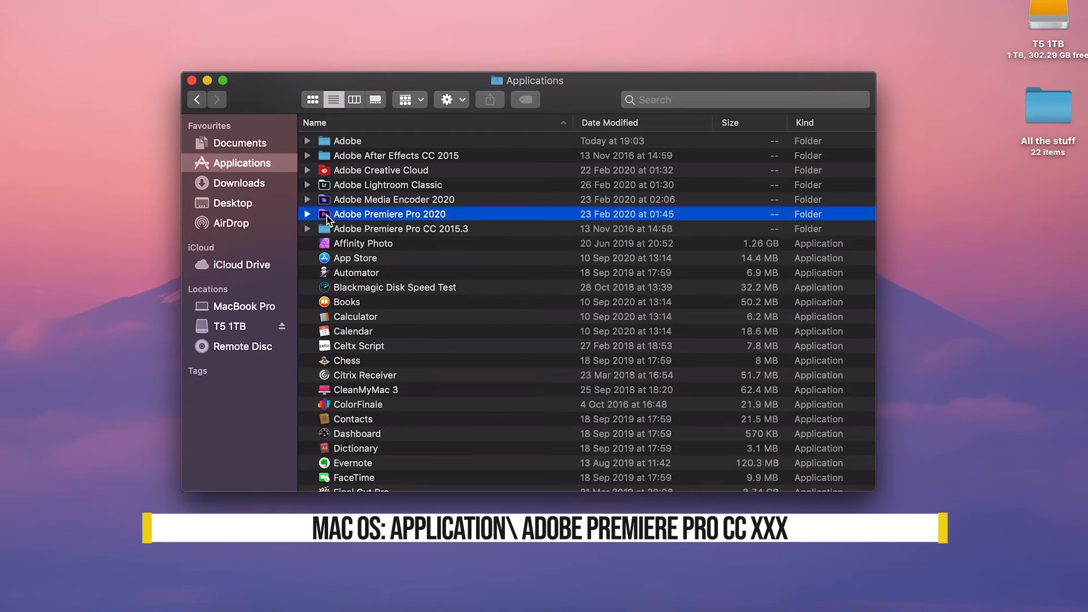
{"action": "right_click", "coordinate": [358, 142]}
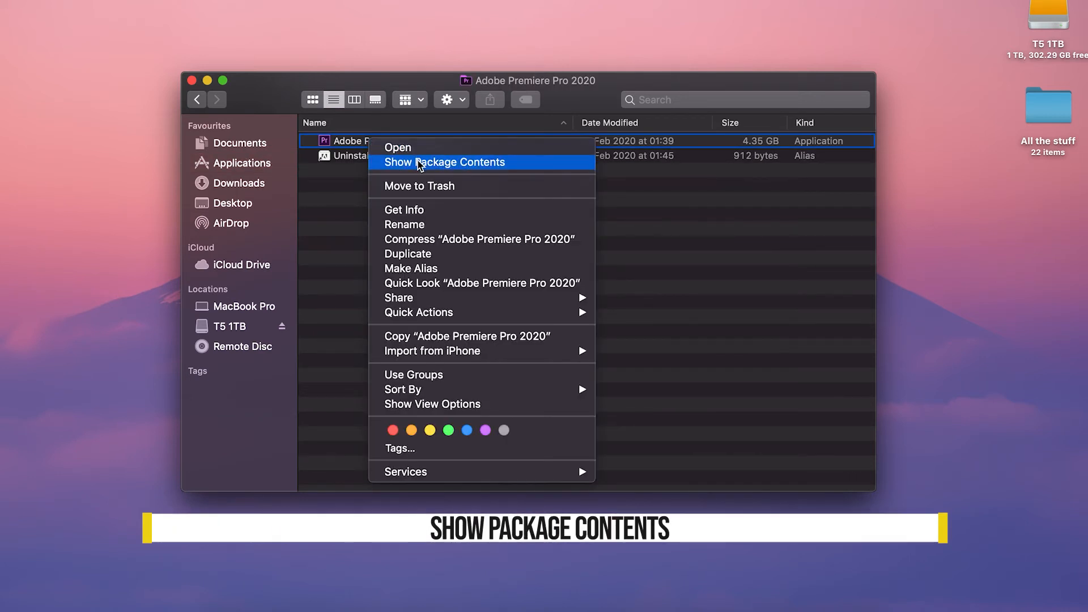
{"action": "left_click", "coordinate": [444, 163]}
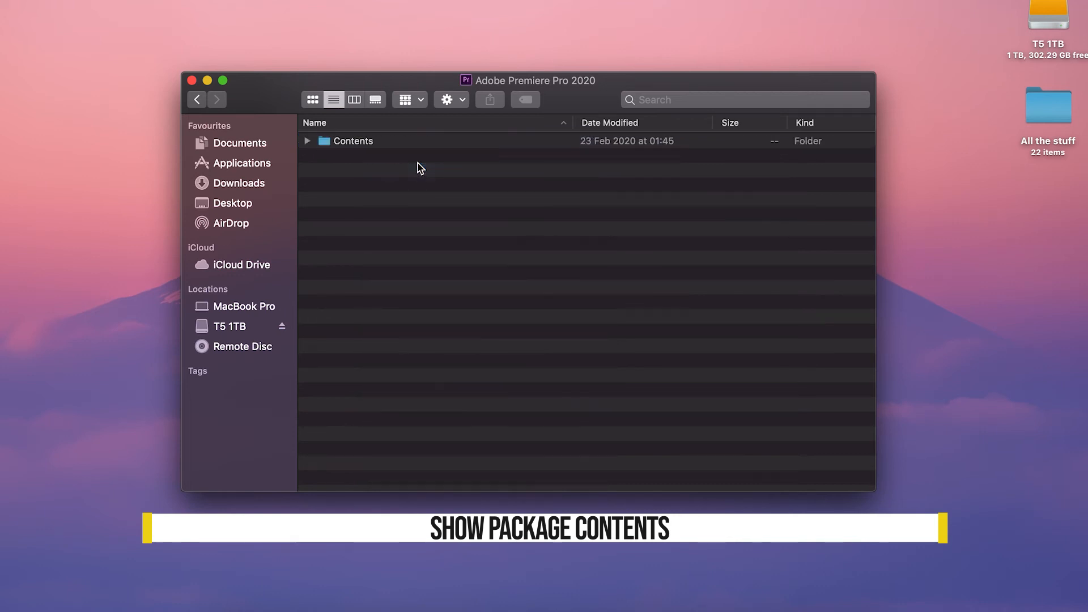
{"action": "double_click", "coordinate": [354, 141]}
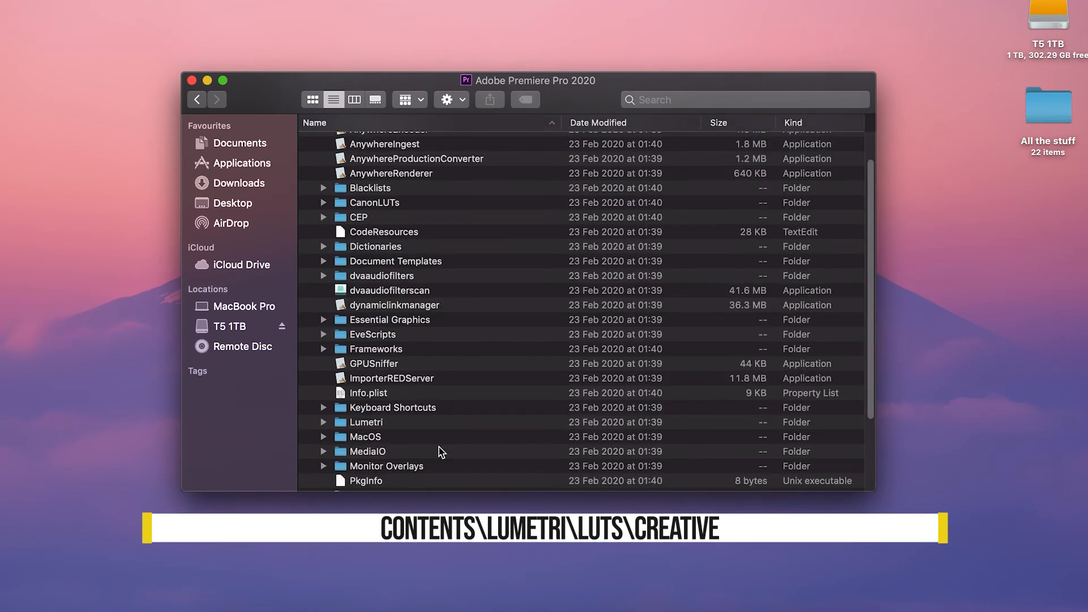
Navigate Lumetri > LUTs > Creative to the folder of .cube and .look files
{"action": "left_click", "coordinate": [366, 421]}
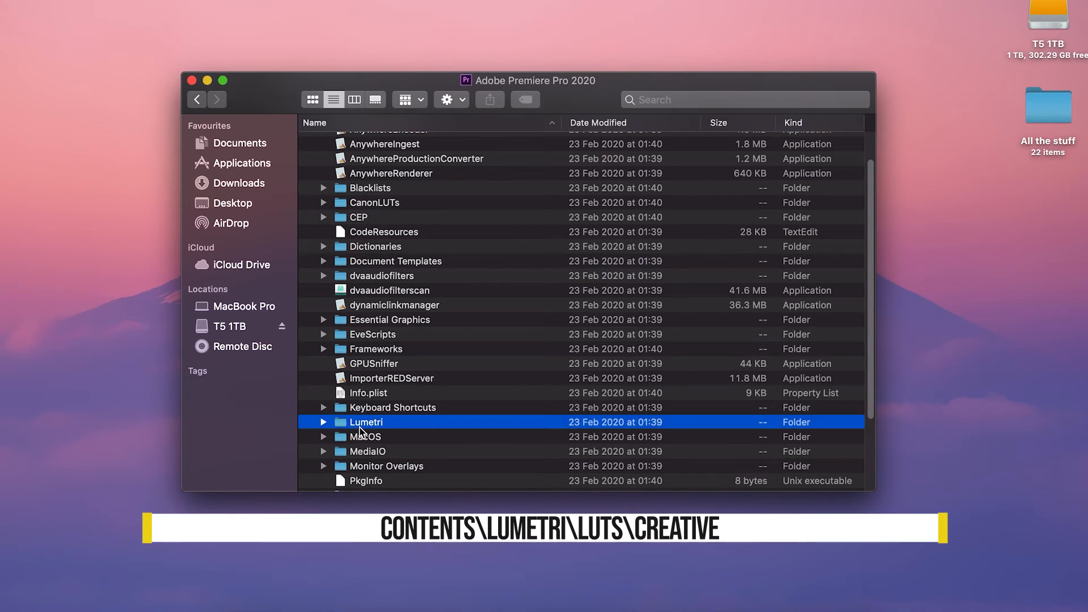
{"action": "double_click", "coordinate": [367, 422]}
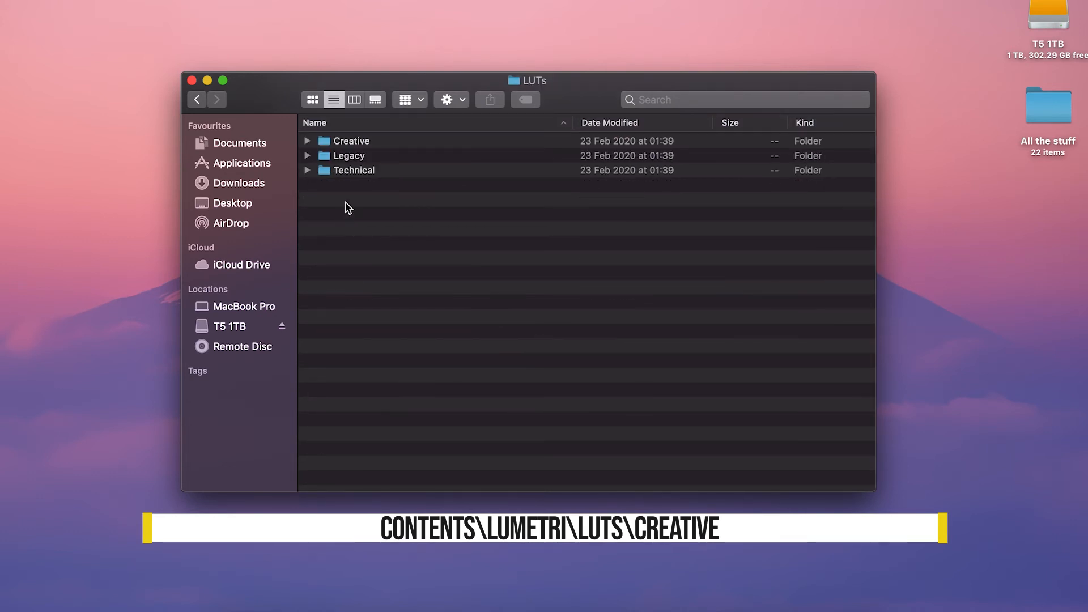
{"action": "double_click", "coordinate": [352, 141]}
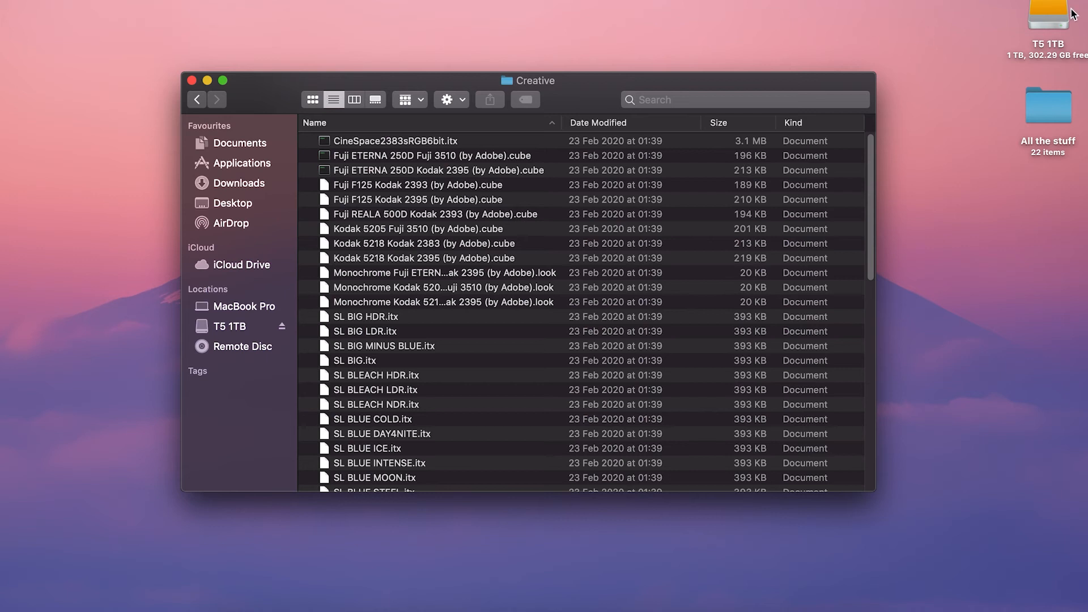
{"action": "mouse_move", "coordinate": [1047, 18]}
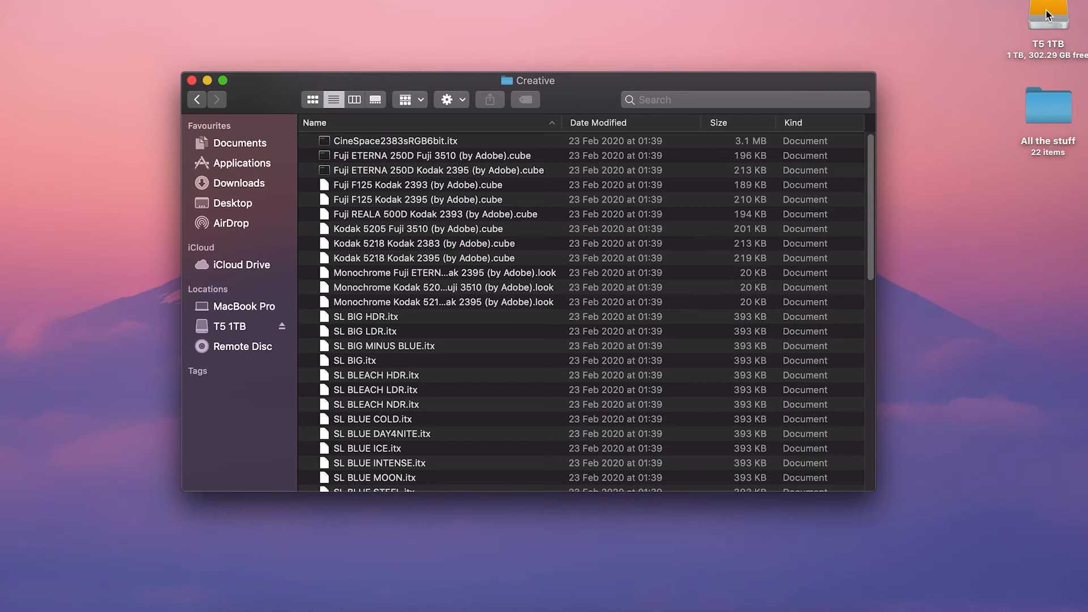